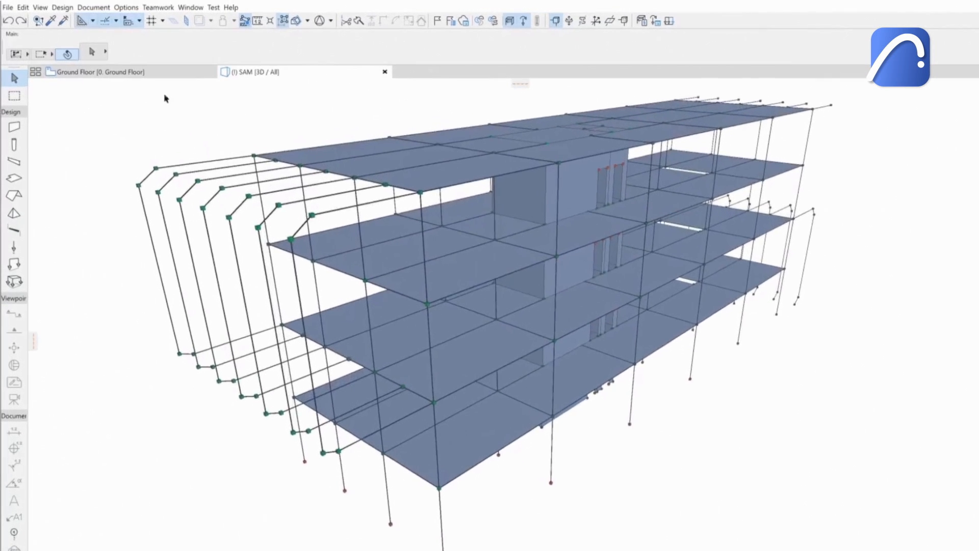
# Enable Export Load Related Data under the SAF export translator's Miscellaneous Settings and confirm
pyautogui.click(8, 7)
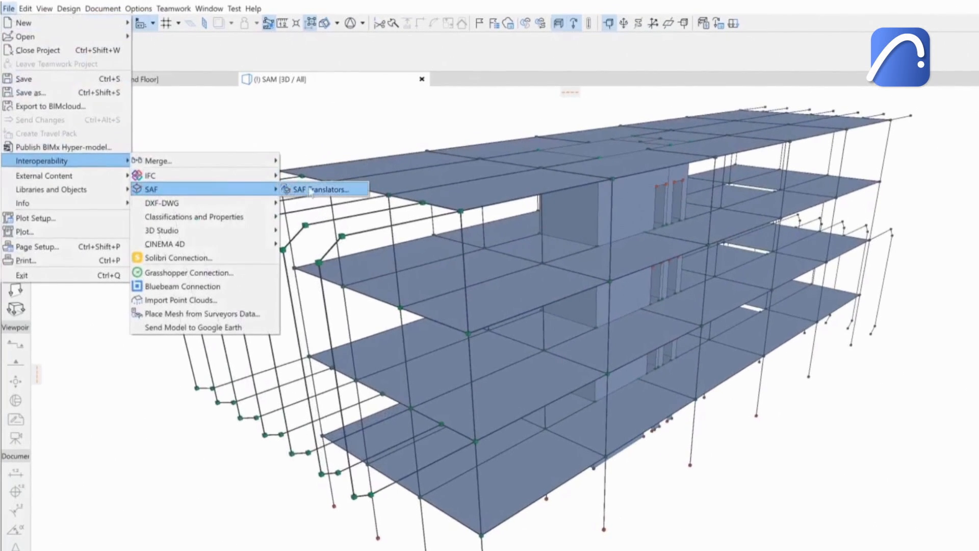
pyautogui.click(322, 189)
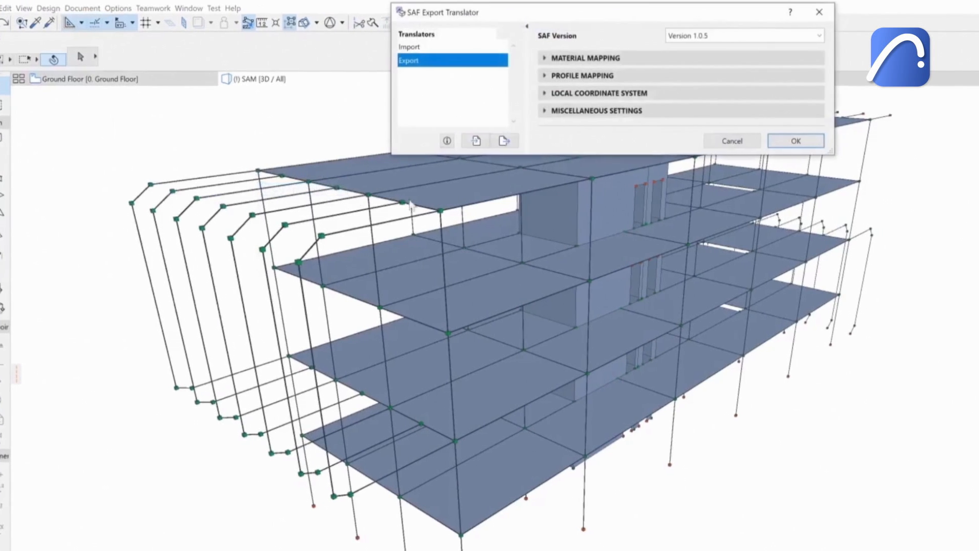
pyautogui.click(594, 110)
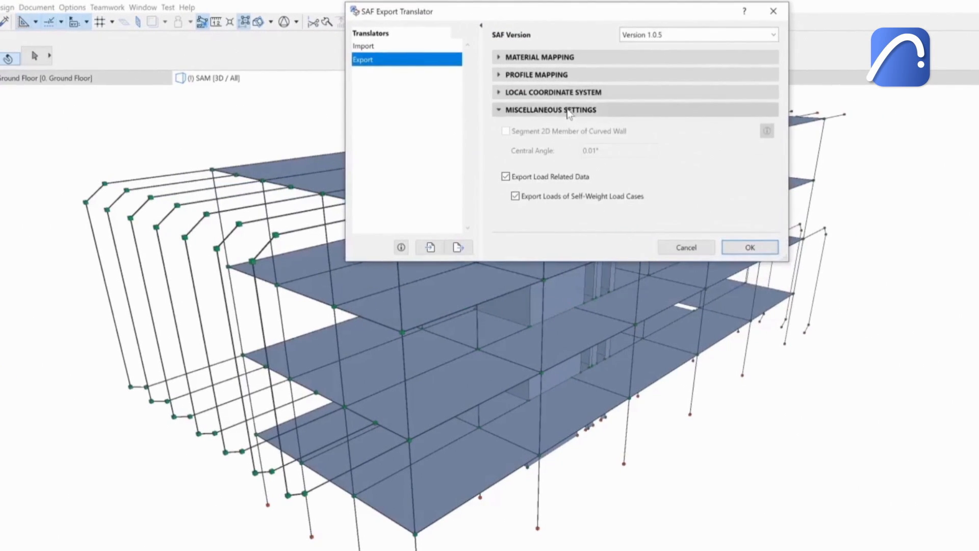
pyautogui.click(749, 247)
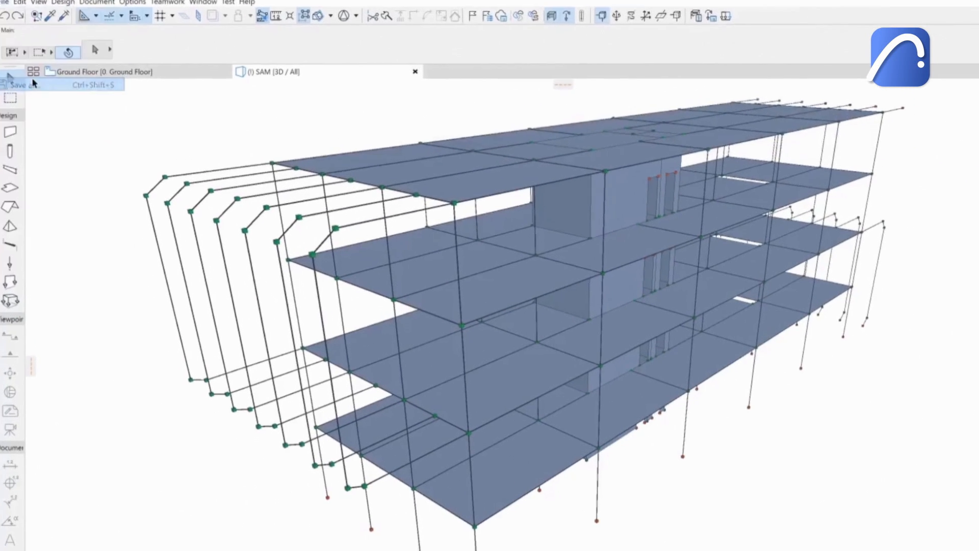
# Import S_Office_1.xlsx as an SAF model and add a -1.00 kN/m² surface force on a 2D member
pyautogui.click(18, 84)
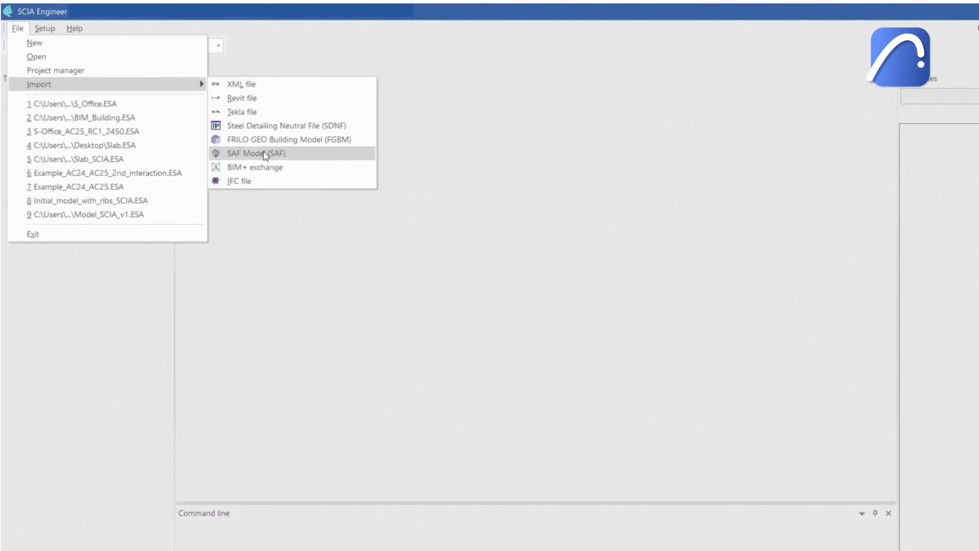
pyautogui.click(253, 153)
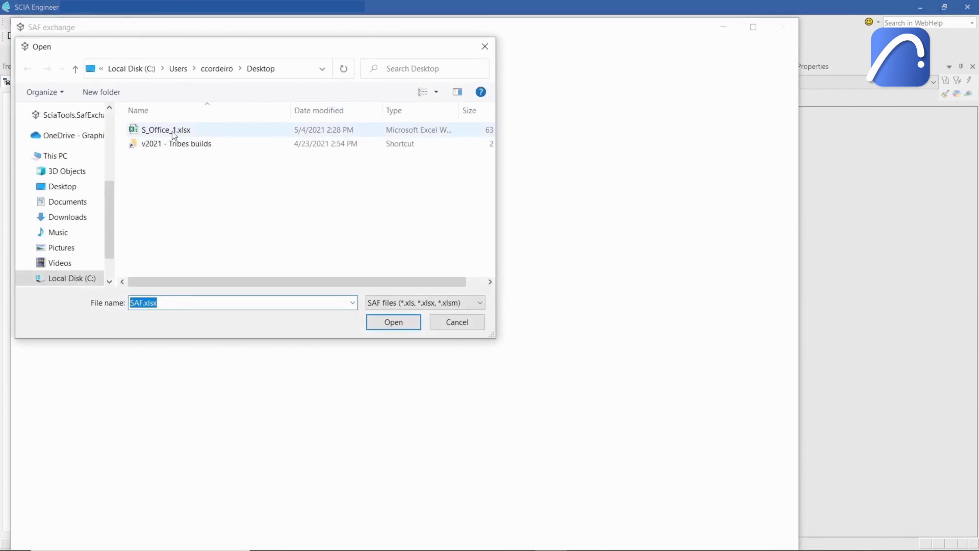
pyautogui.click(393, 321)
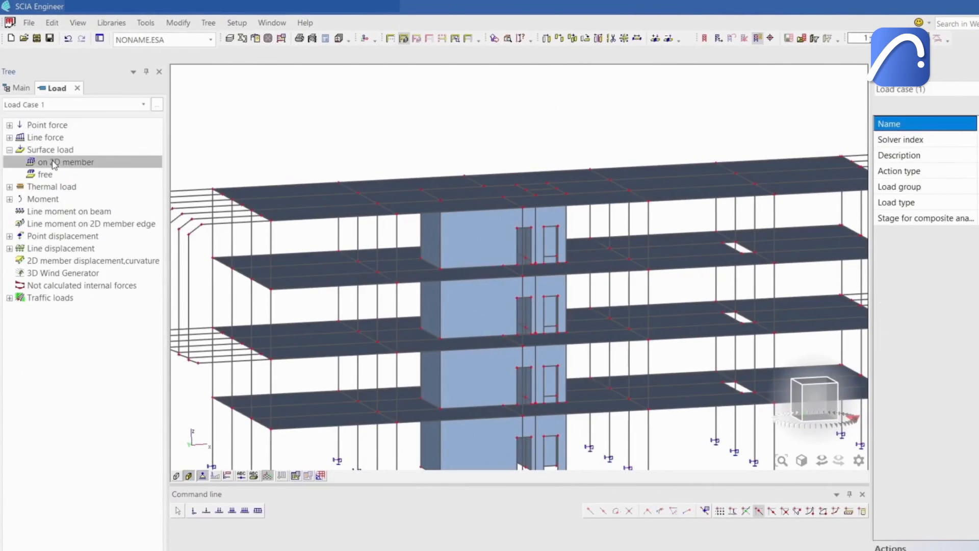
pyautogui.doubleClick(66, 162)
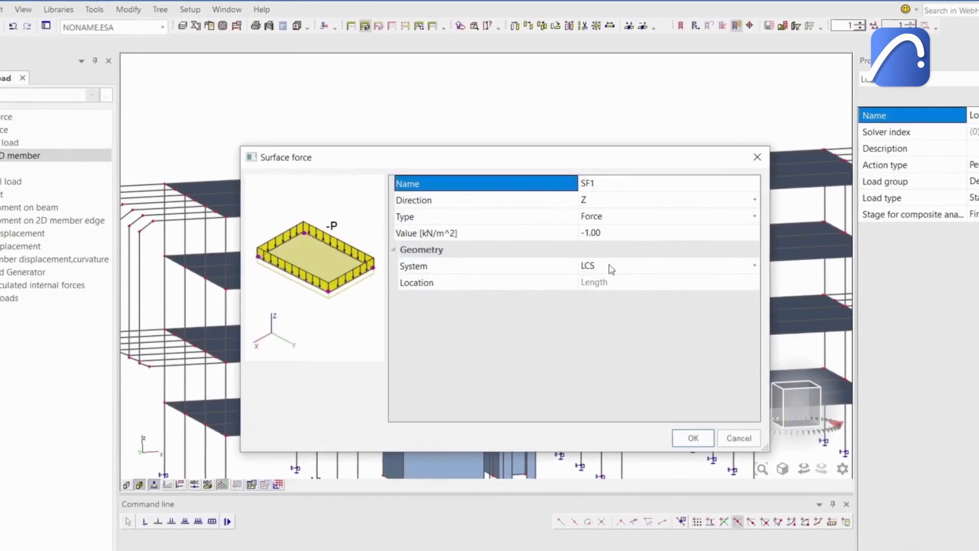
pyautogui.click(691, 437)
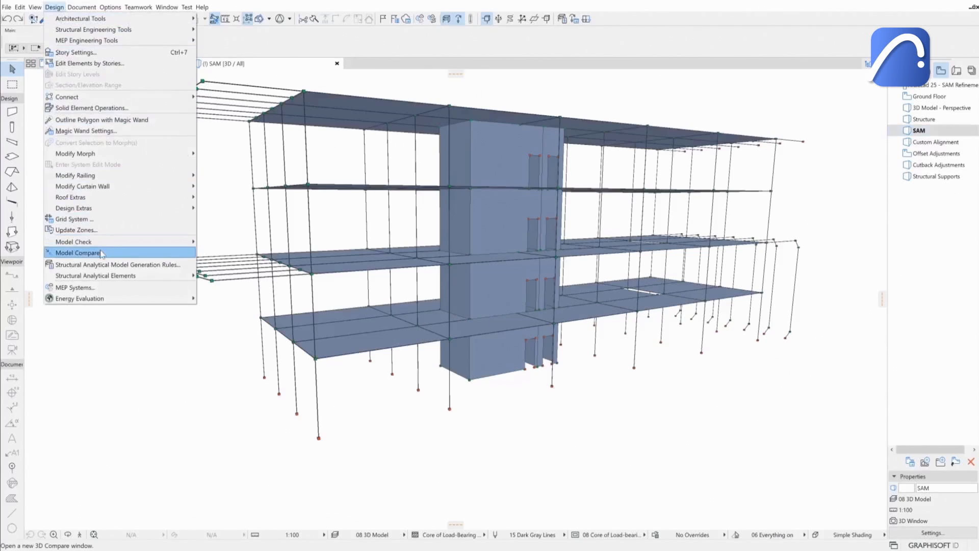
# Compare the current model against SAF 2.xlsx in Model Compare
pyautogui.click(77, 252)
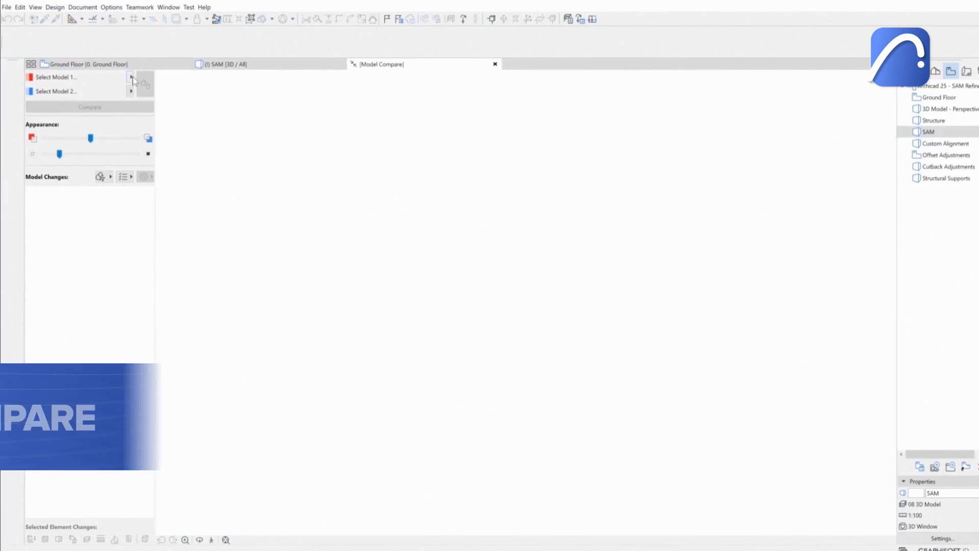
pyautogui.click(132, 77)
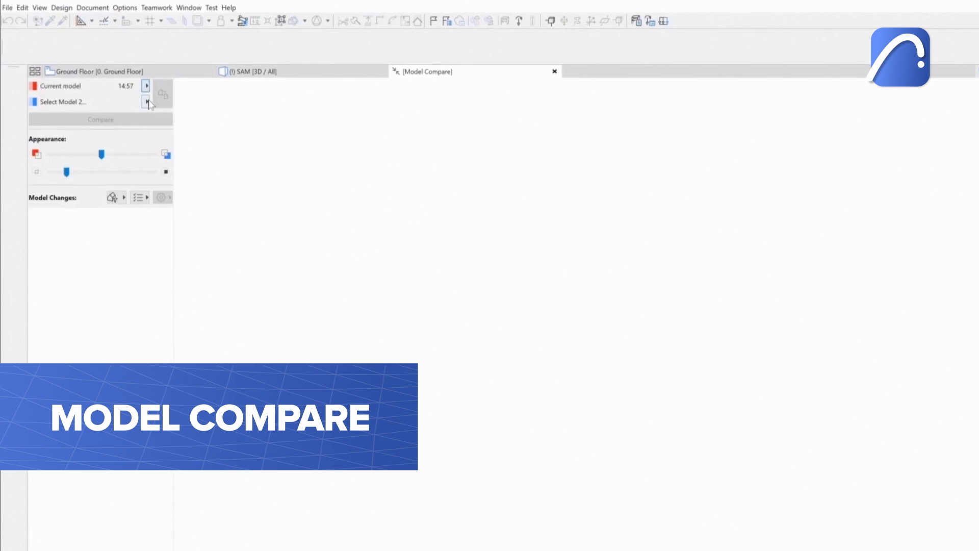
pyautogui.click(157, 104)
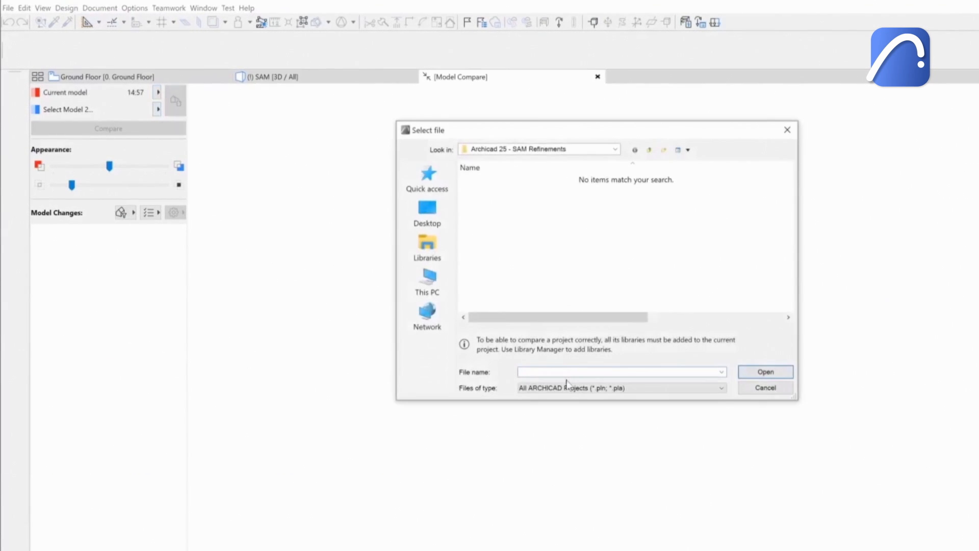
pyautogui.click(621, 388)
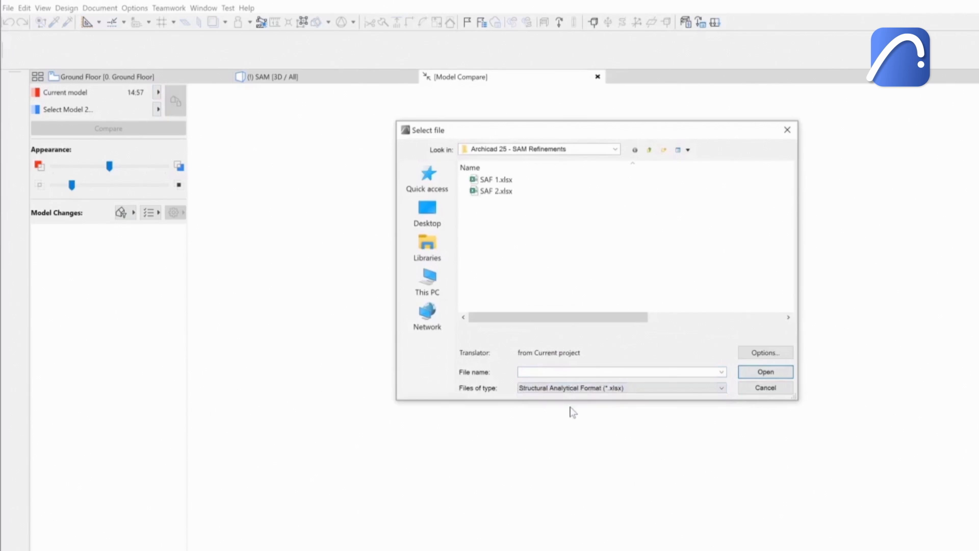
pyautogui.click(765, 371)
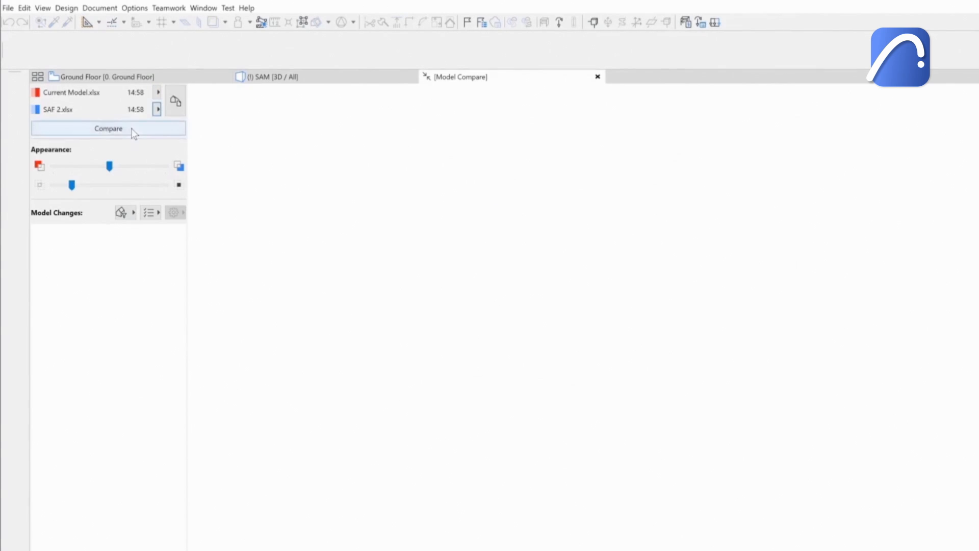
pyautogui.click(108, 129)
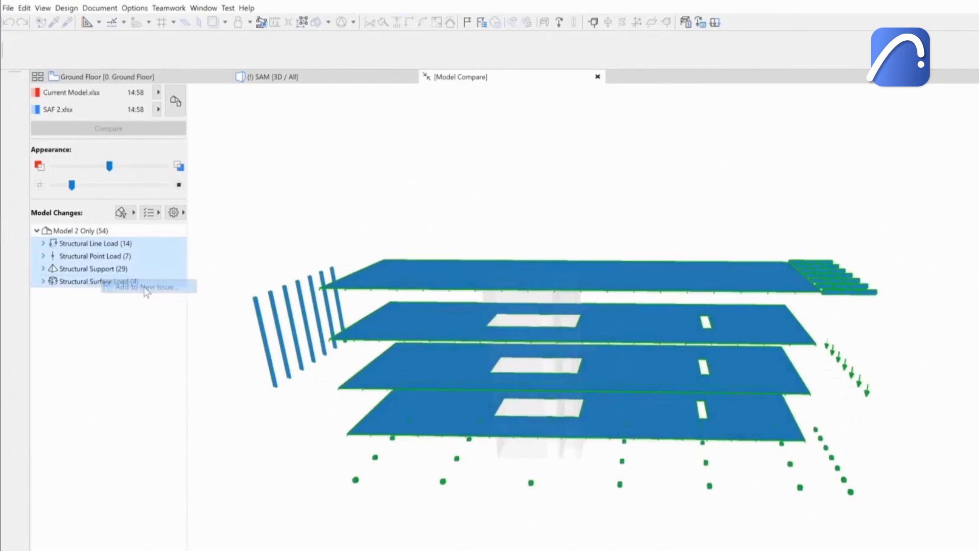
# Add the 54 new supports and loads to a new issue and accept them into the project
pyautogui.click(144, 286)
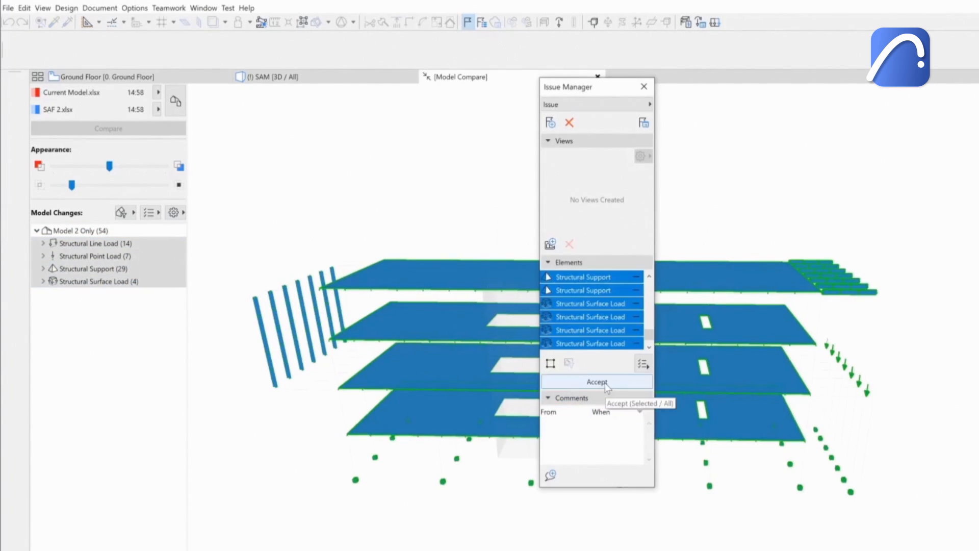
pyautogui.moveTo(655, 223)
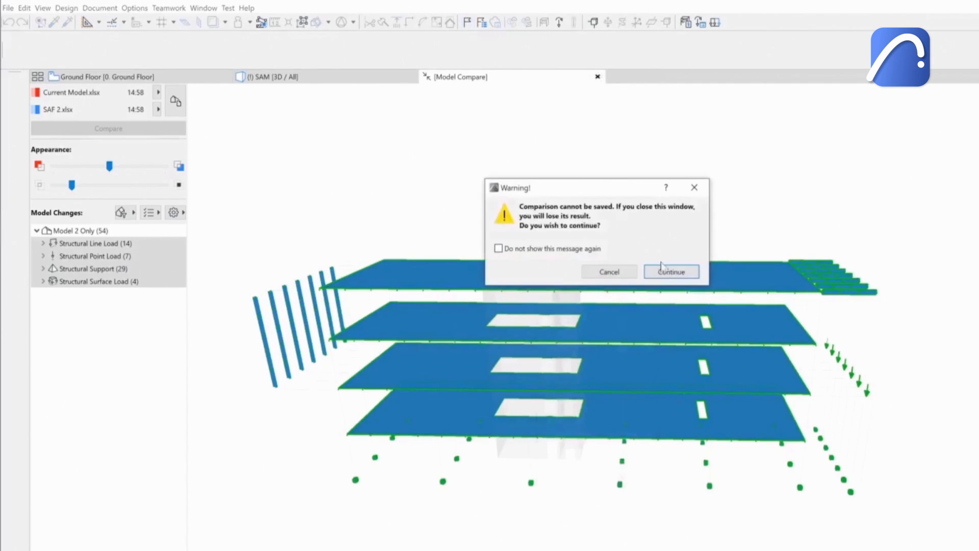
pyautogui.click(672, 271)
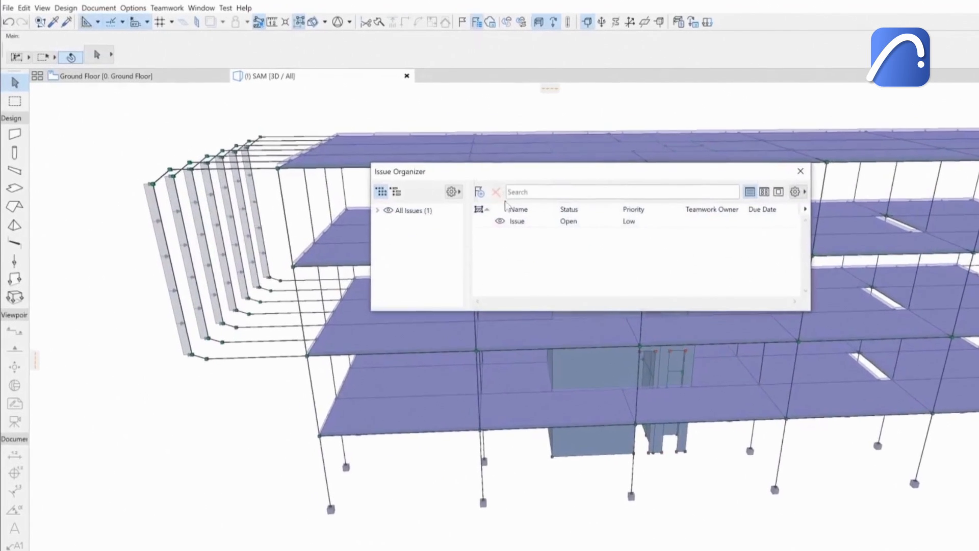
# Close the Issue Organizer and review the 1.20 kN/m line load on the facade columns
pyautogui.click(799, 171)
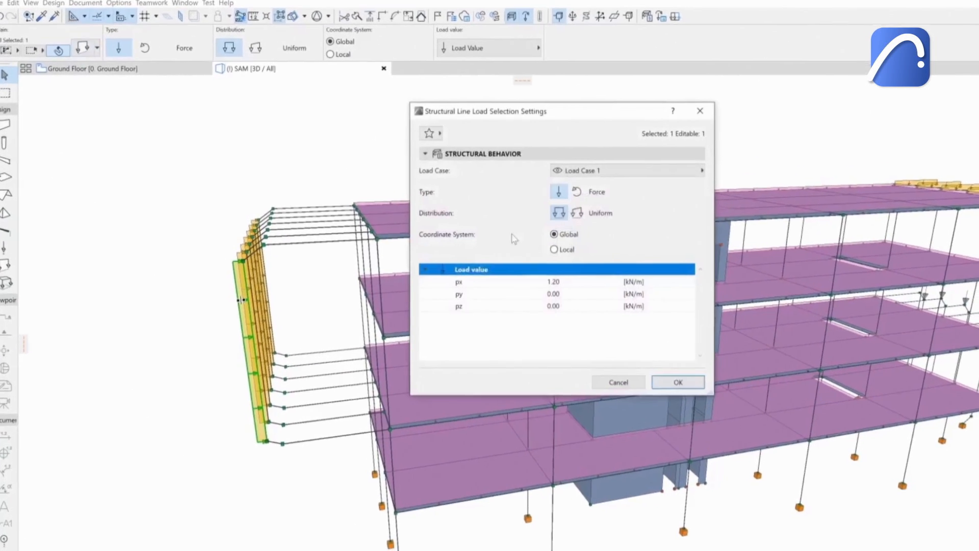
pyautogui.click(677, 382)
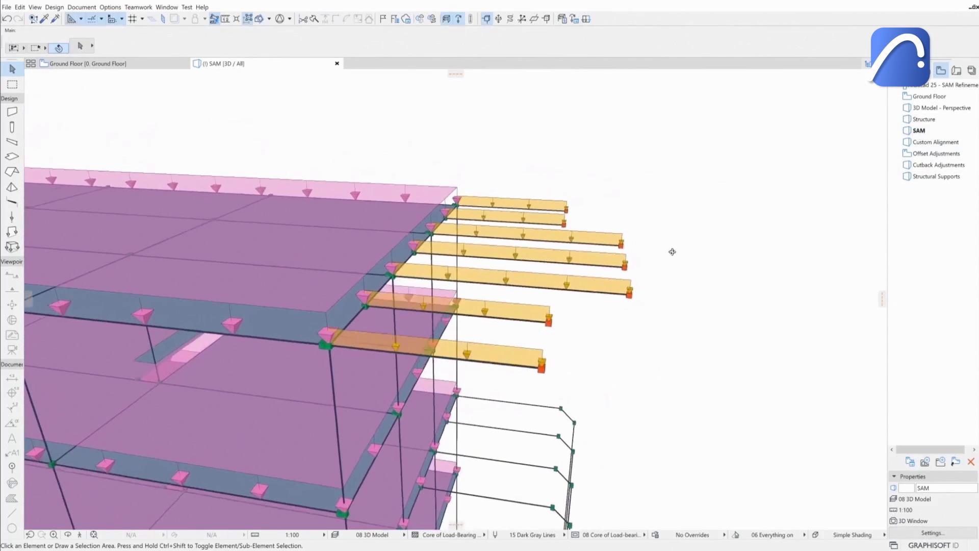
# Save visible elements on all stories as a Structural Analytical Format file named SAF 3
pyautogui.click(7, 8)
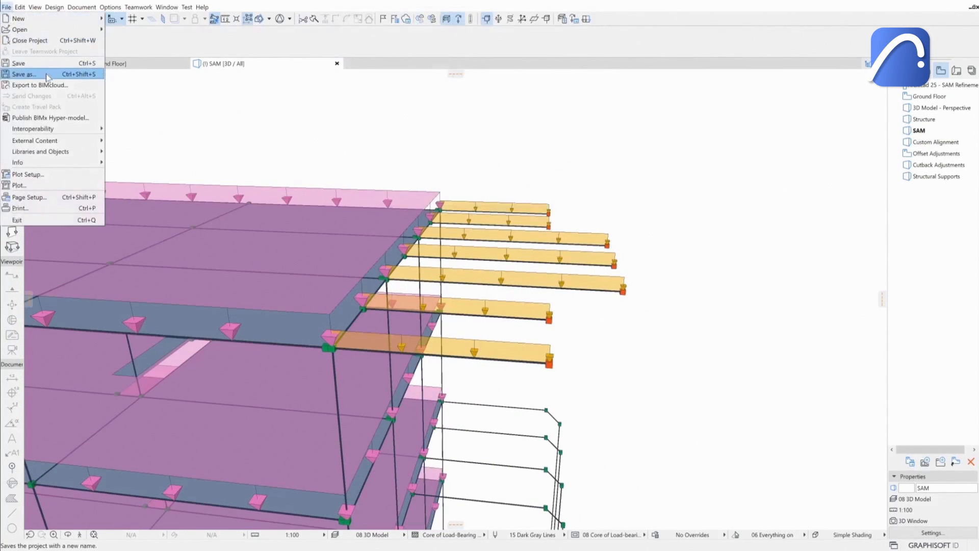
pyautogui.click(24, 74)
pyautogui.write('SAF 3')
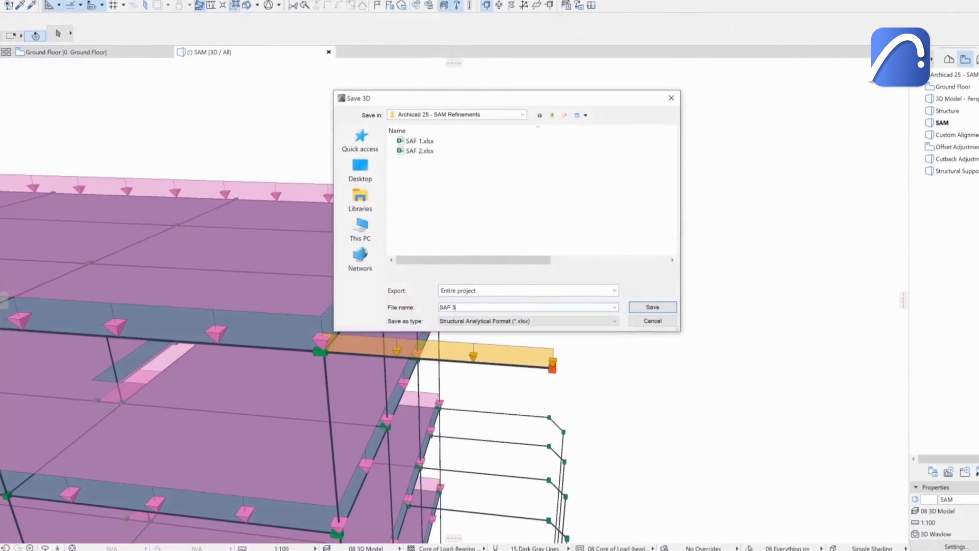
pyautogui.click(527, 290)
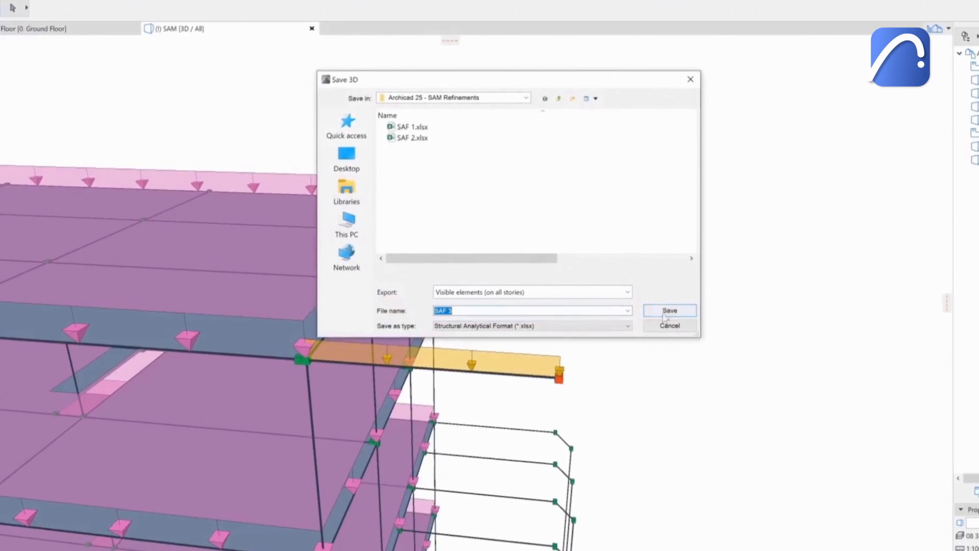
pyautogui.click(669, 310)
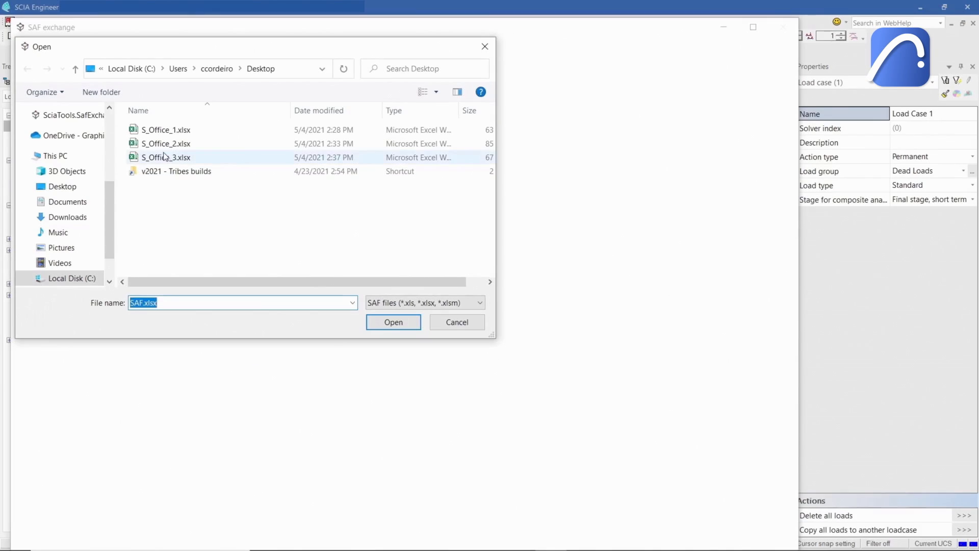
# Import S_Office_3.xlsx into SCIA Engineer through the SAF exchange dialog
pyautogui.click(393, 322)
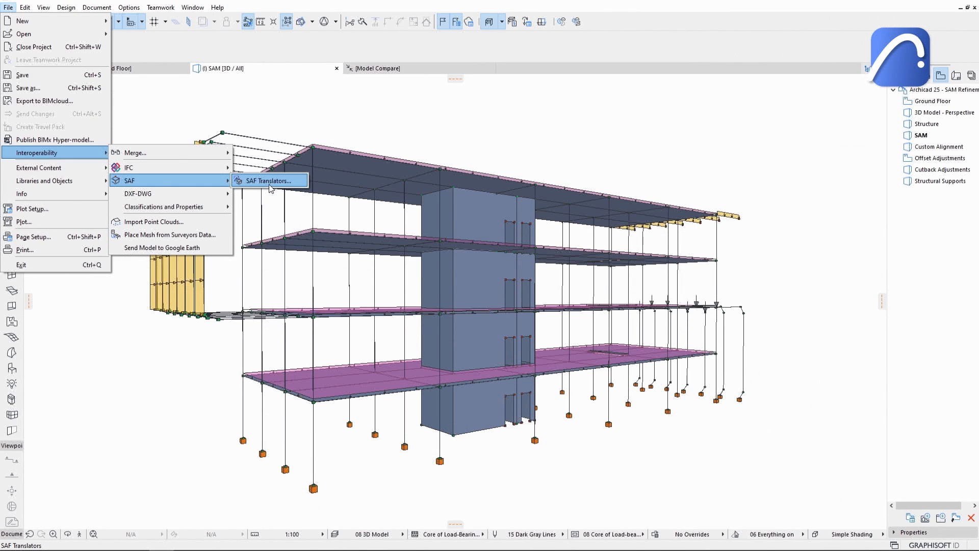
# Select the Export translator in the SAF Translators dialog
pyautogui.click(266, 181)
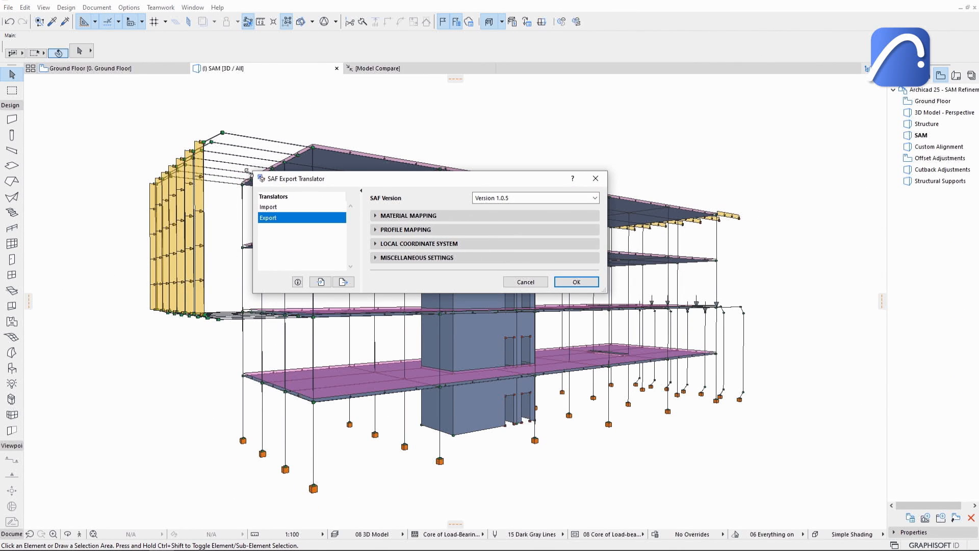
pyautogui.click(533, 198)
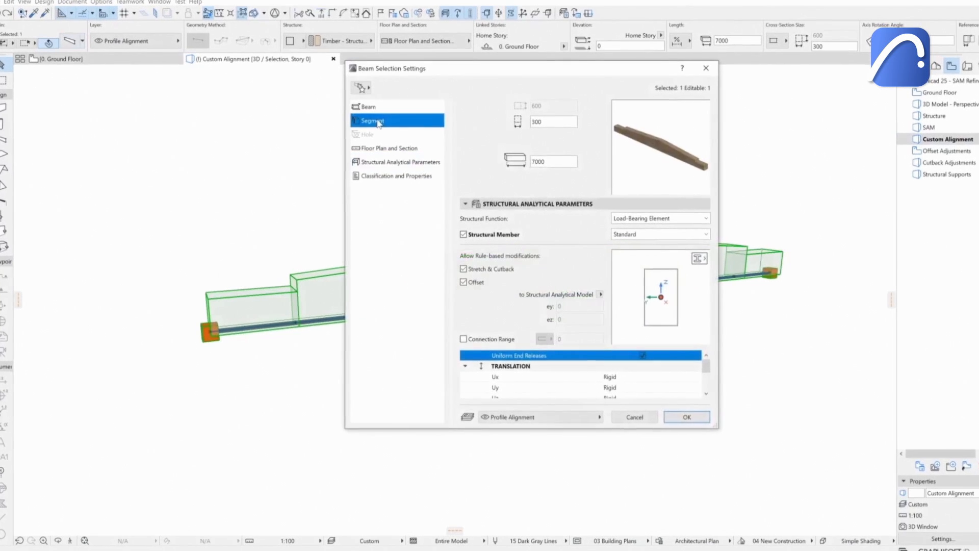
# Inspect the 40% and 10% timber segments of the tapered beam, then return to the Beam page
pyautogui.click(372, 121)
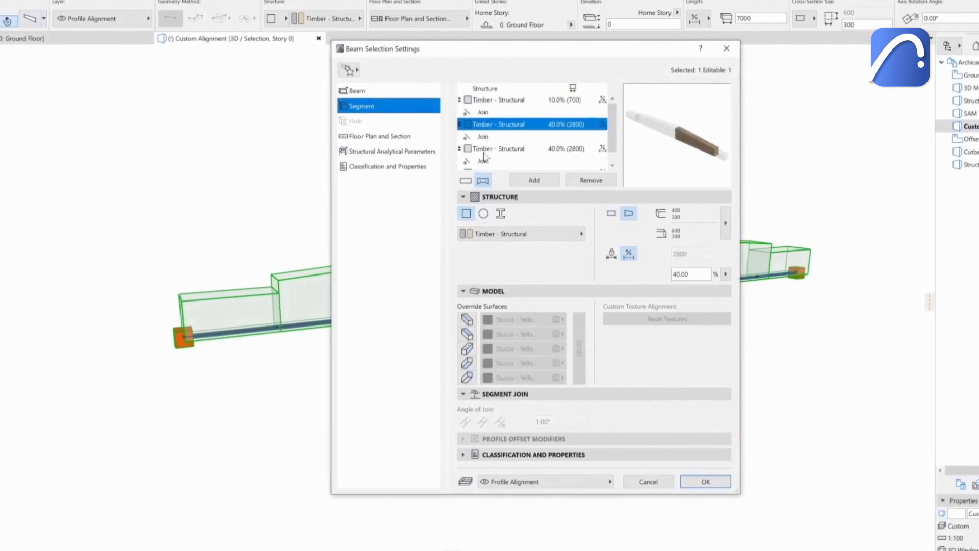
pyautogui.click(531, 156)
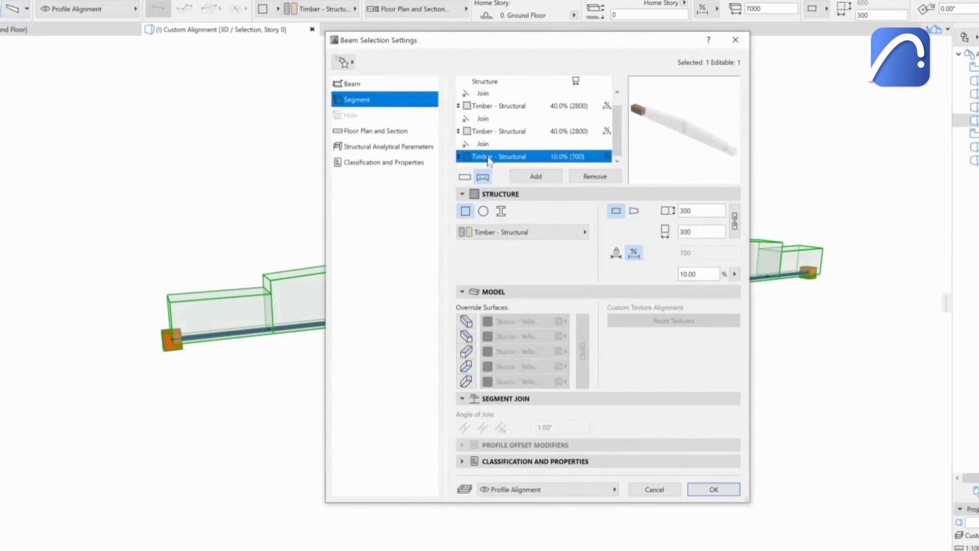
pyautogui.click(352, 83)
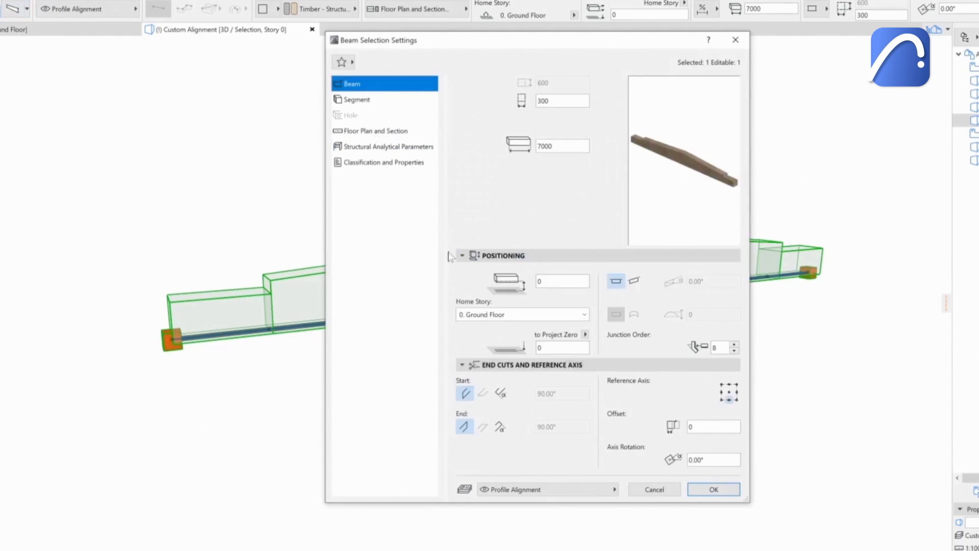
pyautogui.moveTo(380, 154)
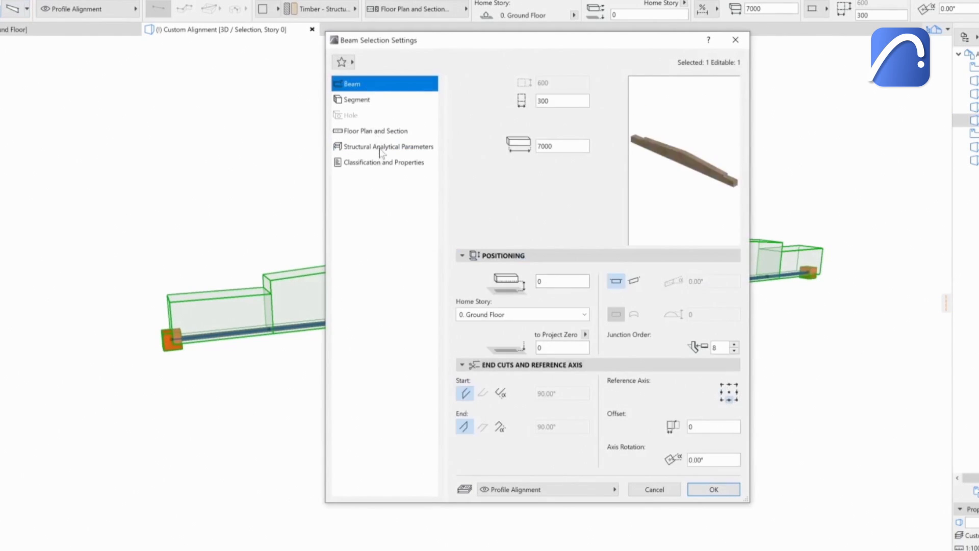
# Review the beam's 500 mm replacement analytical profile and proceed to the analytical model generation rules
pyautogui.click(388, 146)
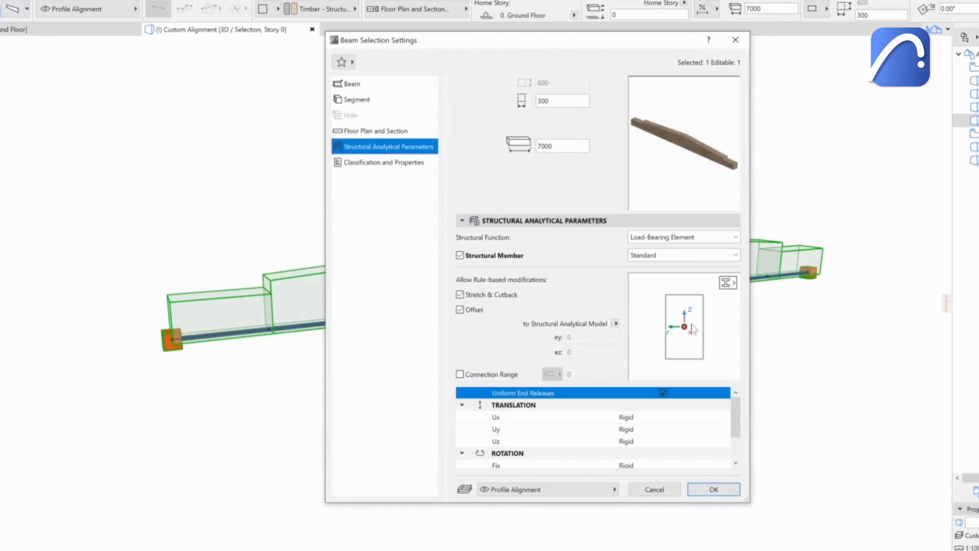
pyautogui.click(726, 283)
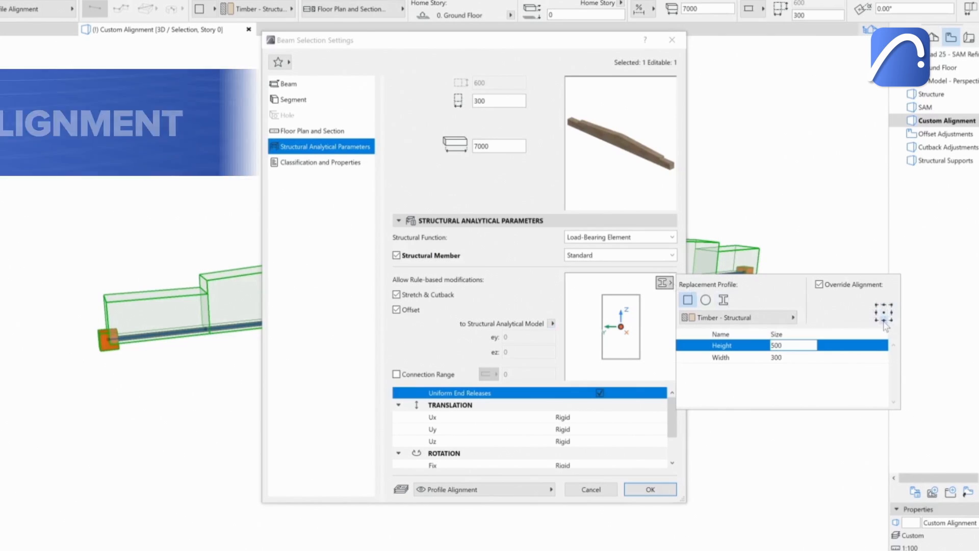
pyautogui.click(664, 282)
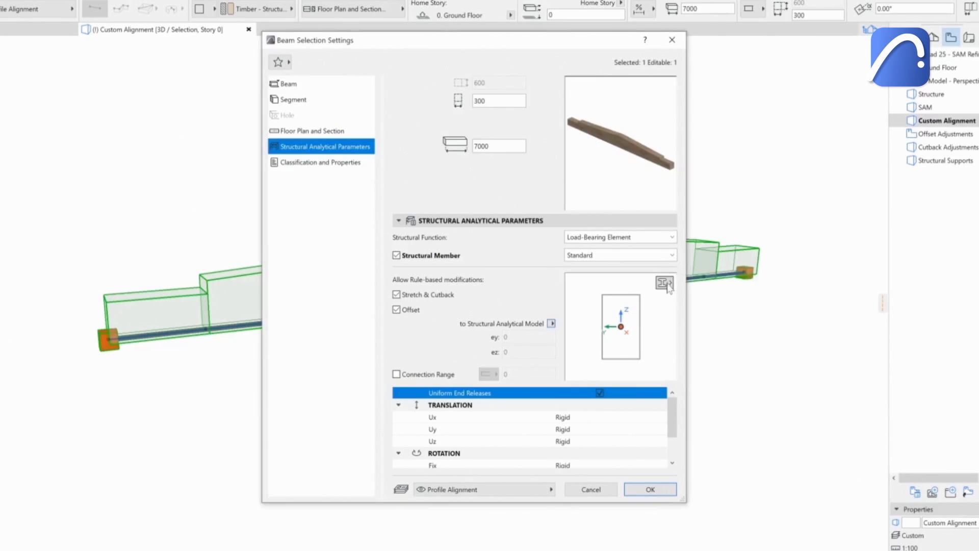
pyautogui.click(650, 489)
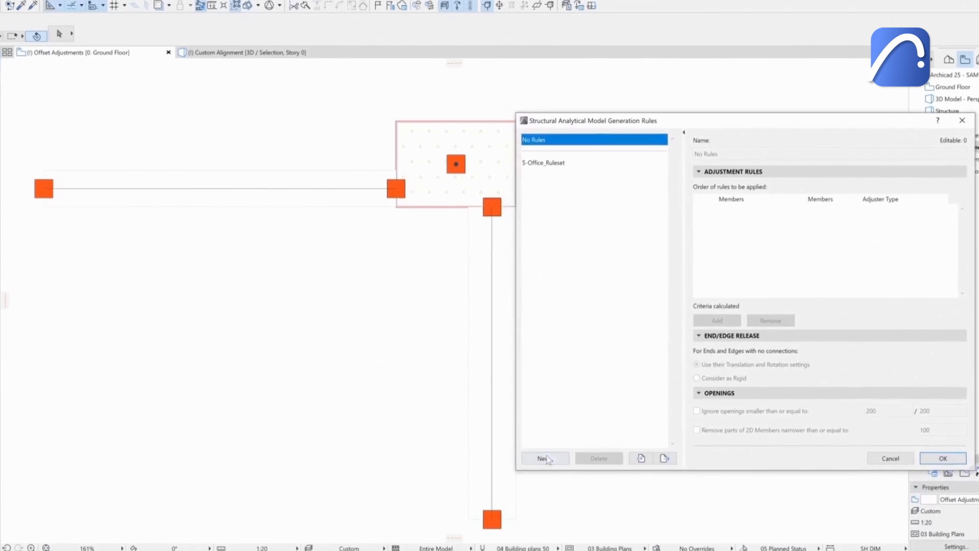
# Create the Offset Adjustment rule set with a Column-to-Beam rule using Offset
pyautogui.click(544, 458)
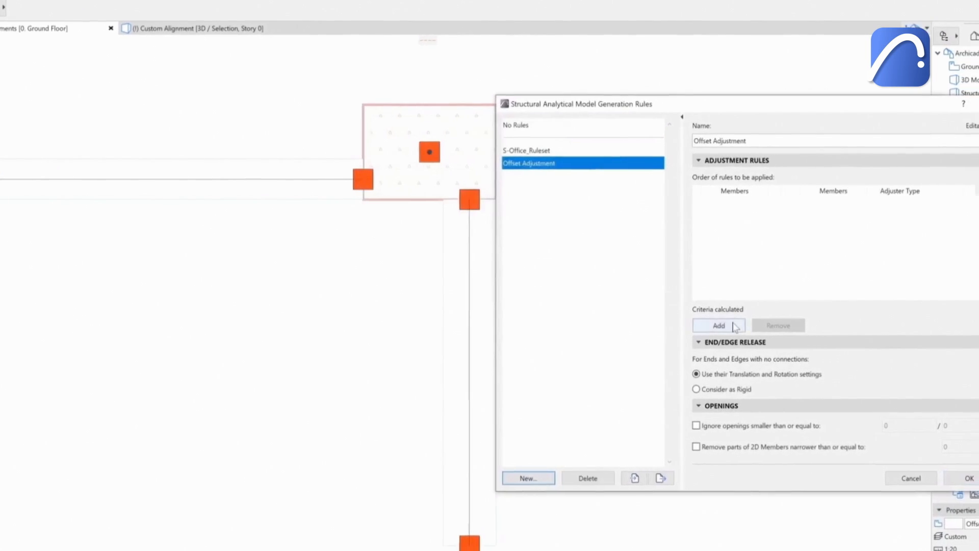
pyautogui.click(718, 326)
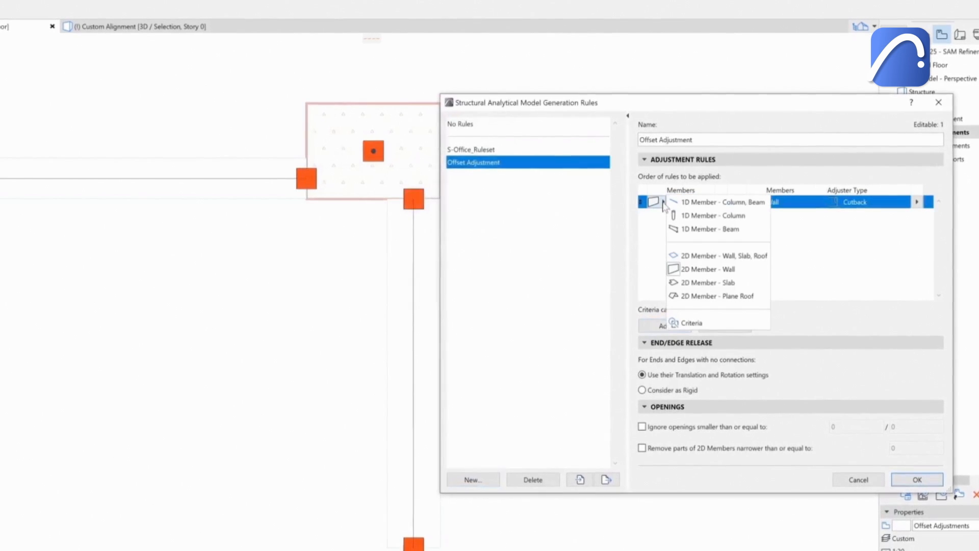
pyautogui.click(715, 215)
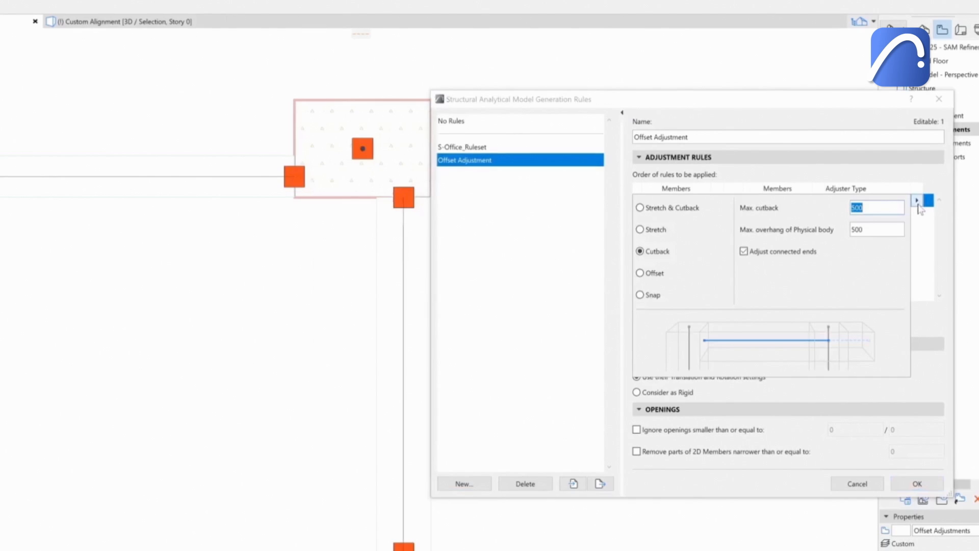
pyautogui.click(639, 274)
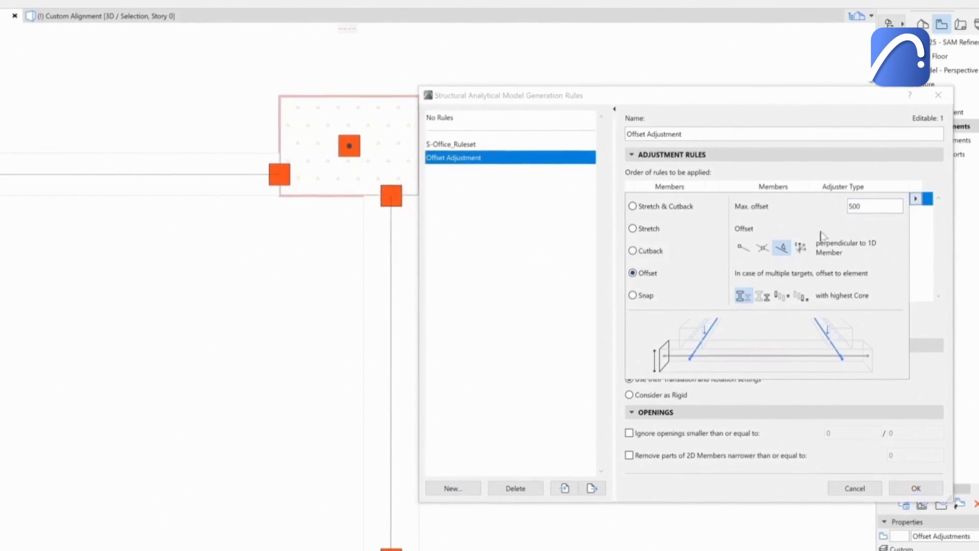
pyautogui.click(761, 248)
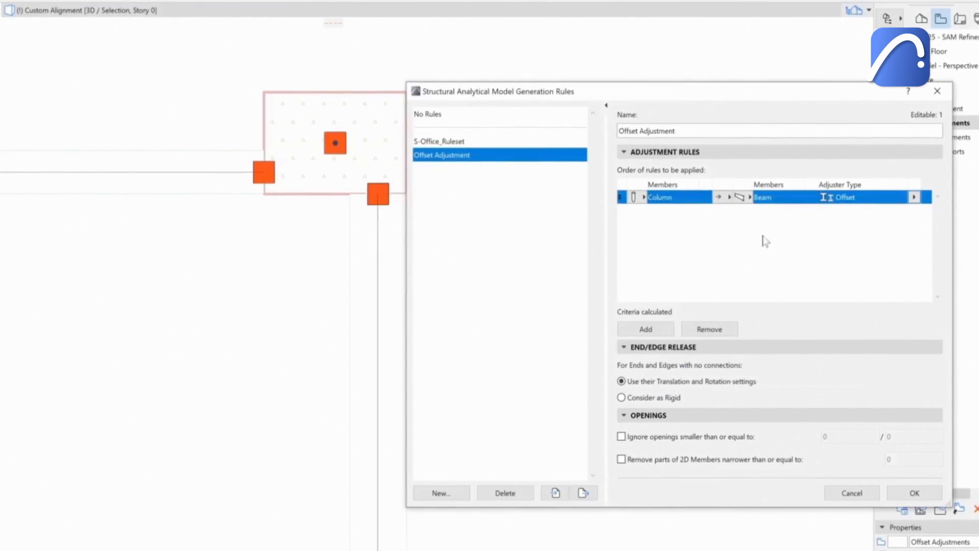
# Add a second Beam-to-Column rule using Stretch and apply the rule set
pyautogui.click(659, 195)
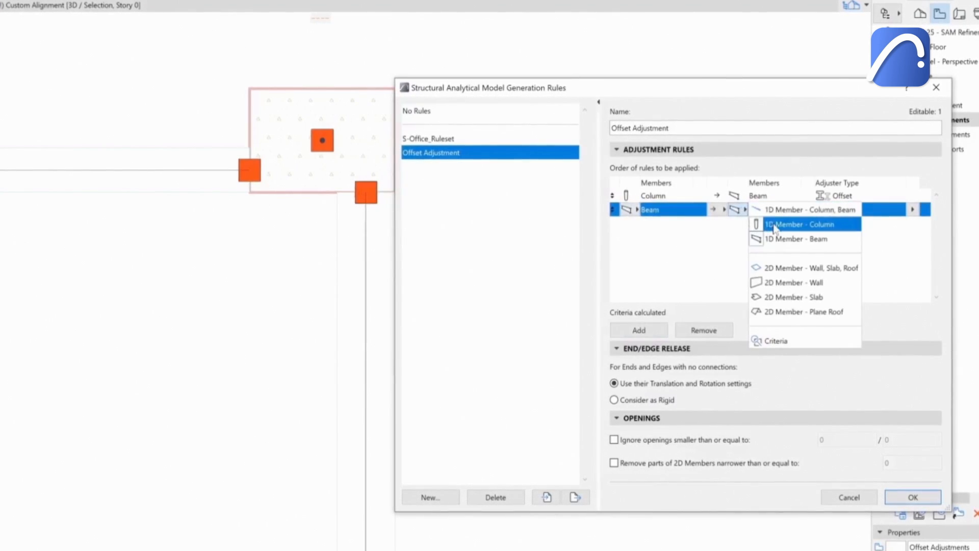
pyautogui.click(804, 223)
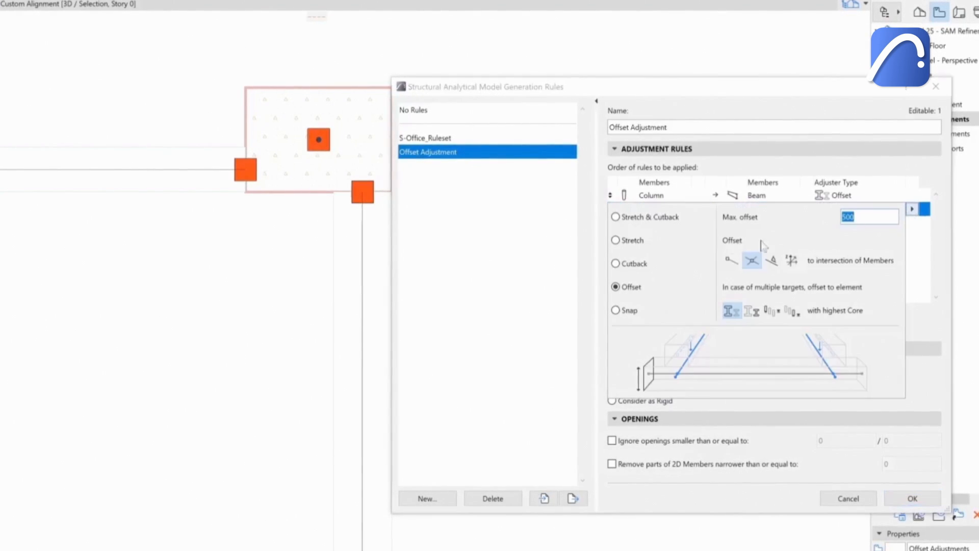
pyautogui.click(616, 240)
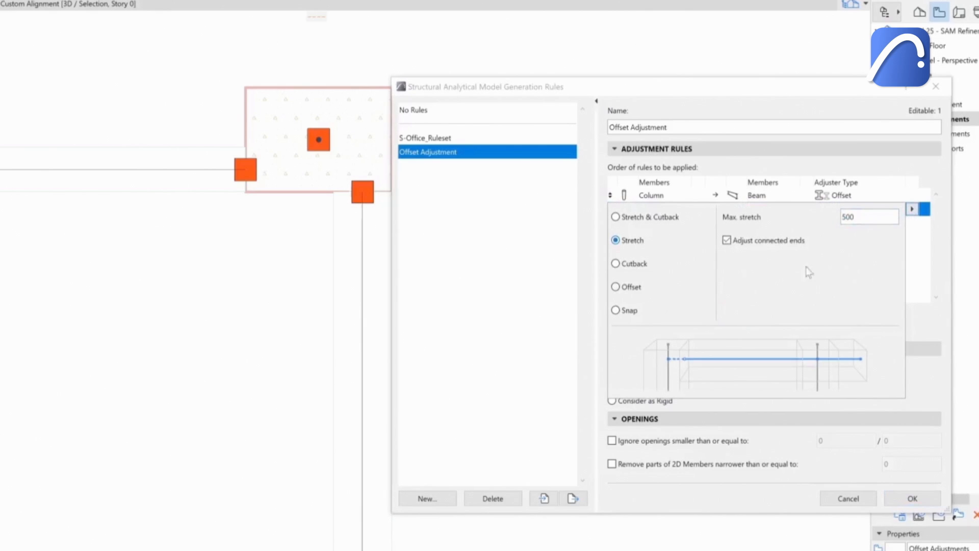
pyautogui.click(911, 499)
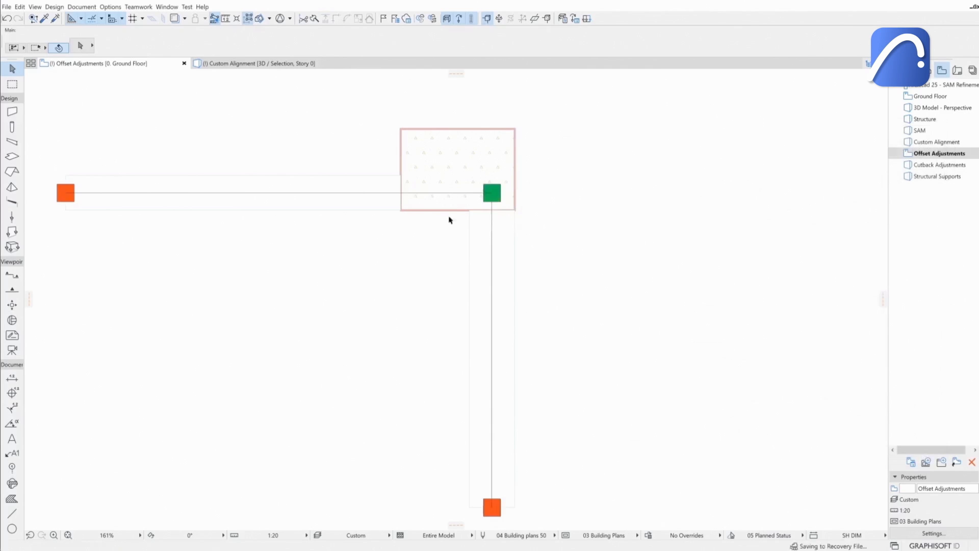
# Regenerate the analytical model so the members' ends join at one connected node
pyautogui.click(938, 164)
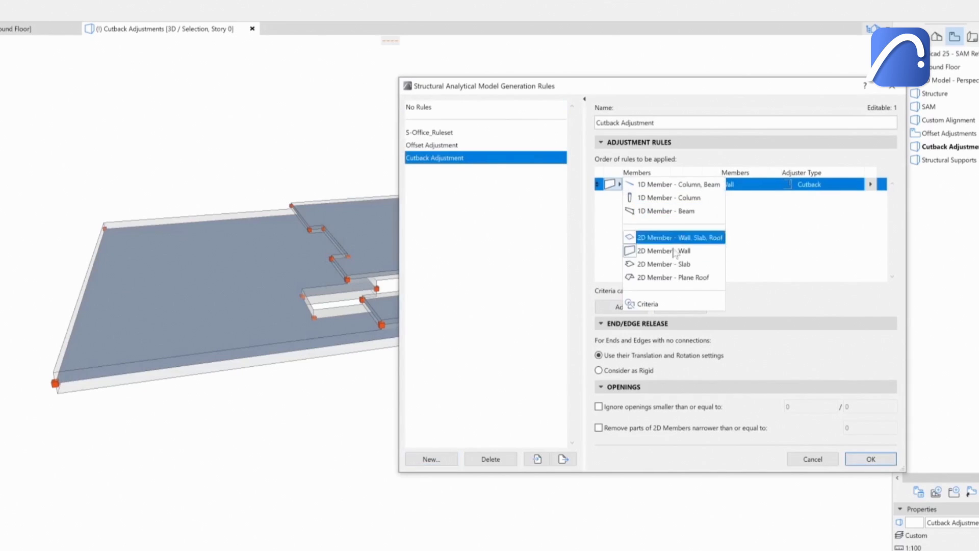
# Define a Slab-to-Slab rule with Offset adjustment in the Cutback Adjustment set
pyautogui.click(656, 263)
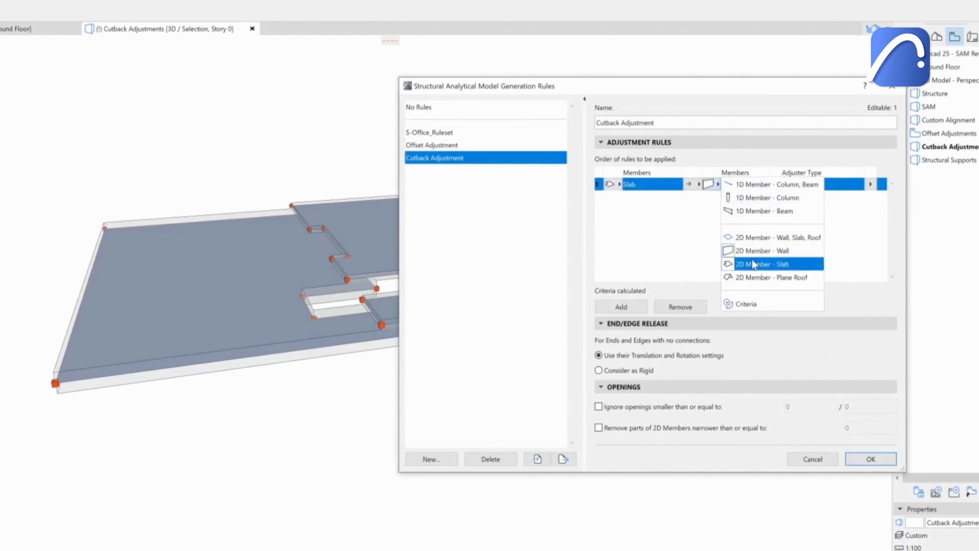
pyautogui.click(764, 263)
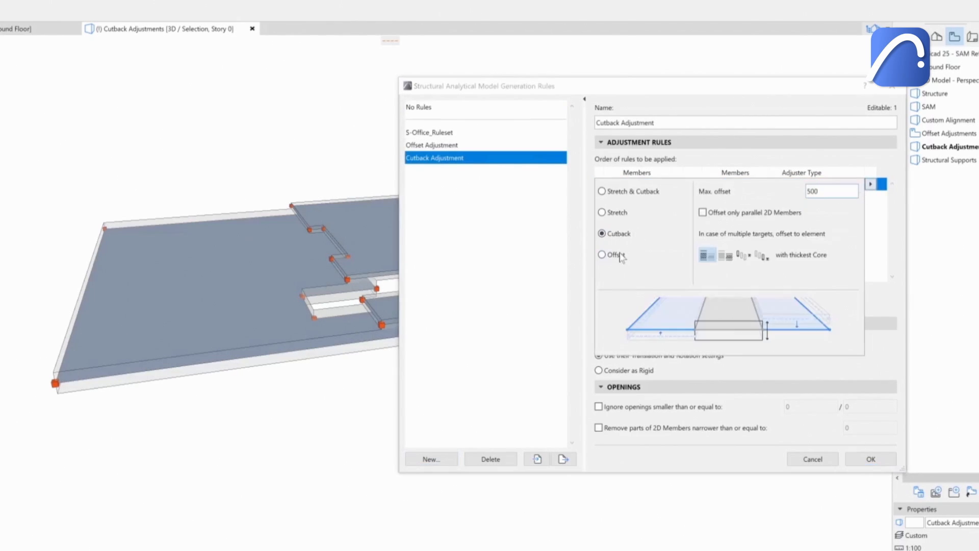
pyautogui.click(869, 459)
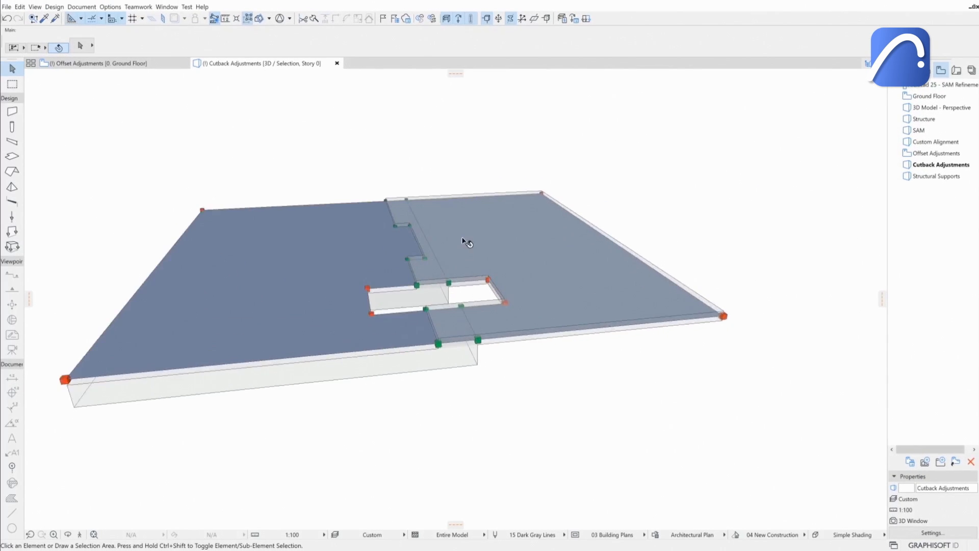
# Add a second Slab-to-Slab rule using Cutback adjustment and apply the rule set
pyautogui.click(563, 18)
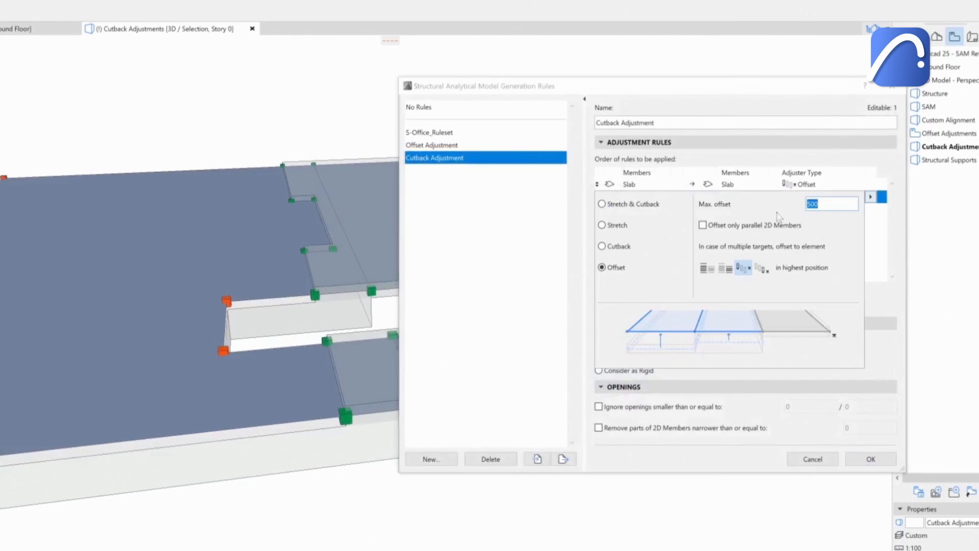
pyautogui.click(601, 246)
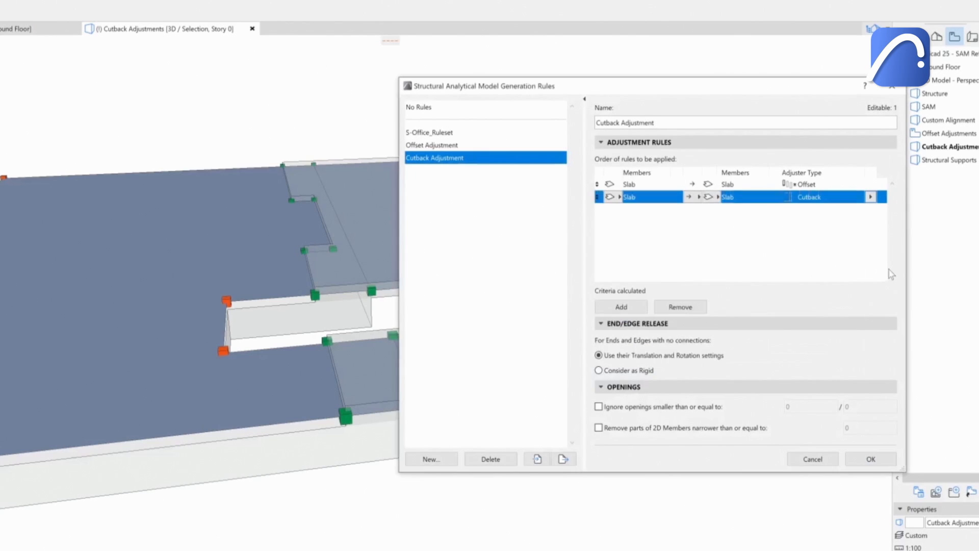
pyautogui.click(870, 459)
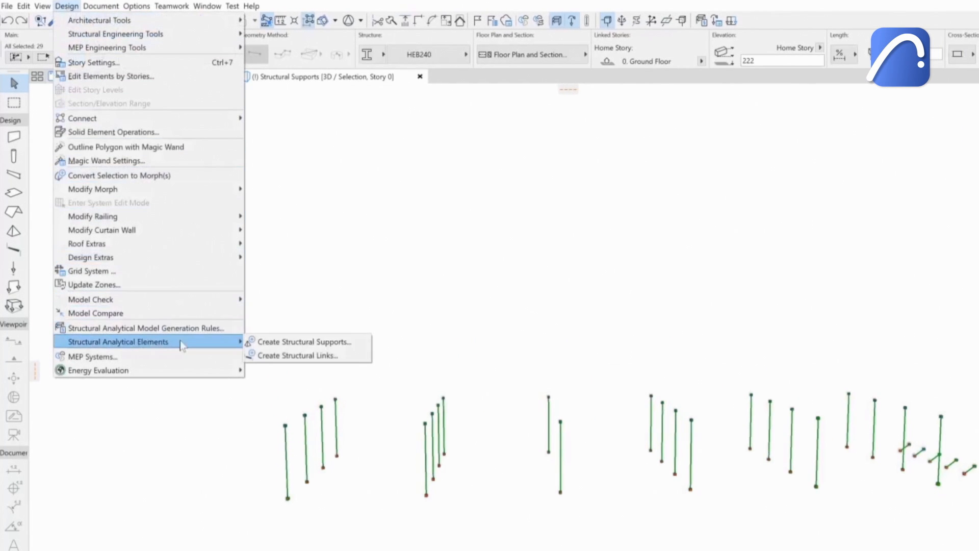
# Create structural supports at the nodes of the selected 1D column members
pyautogui.click(305, 341)
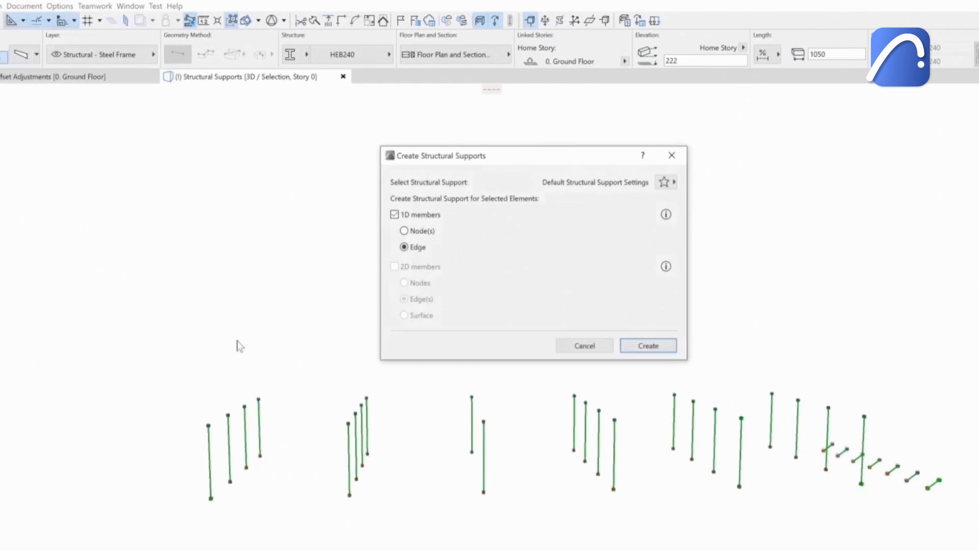
pyautogui.click(404, 230)
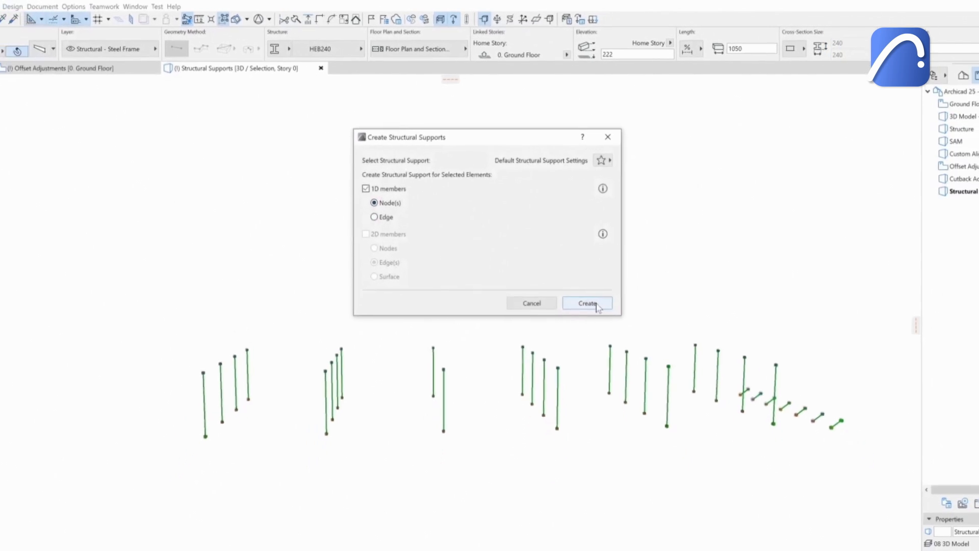
pyautogui.click(586, 303)
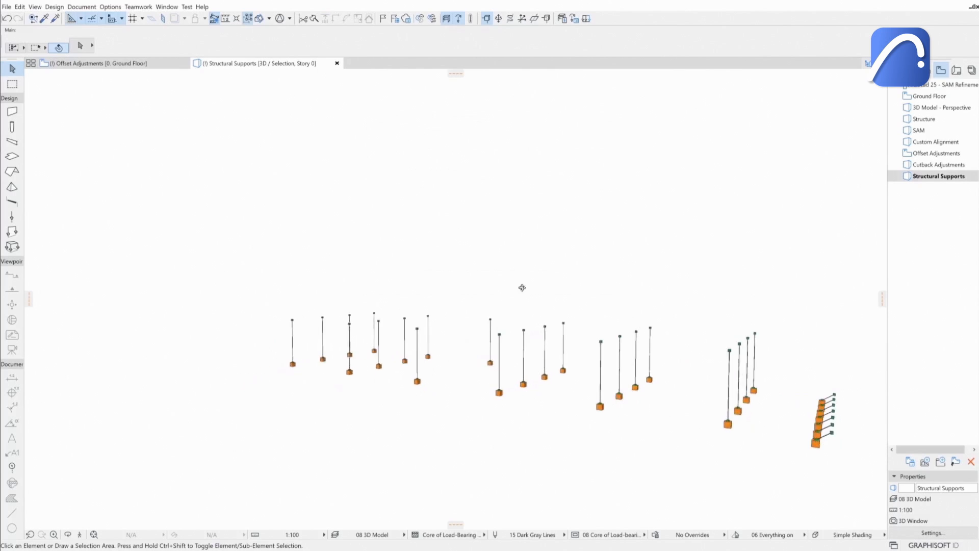